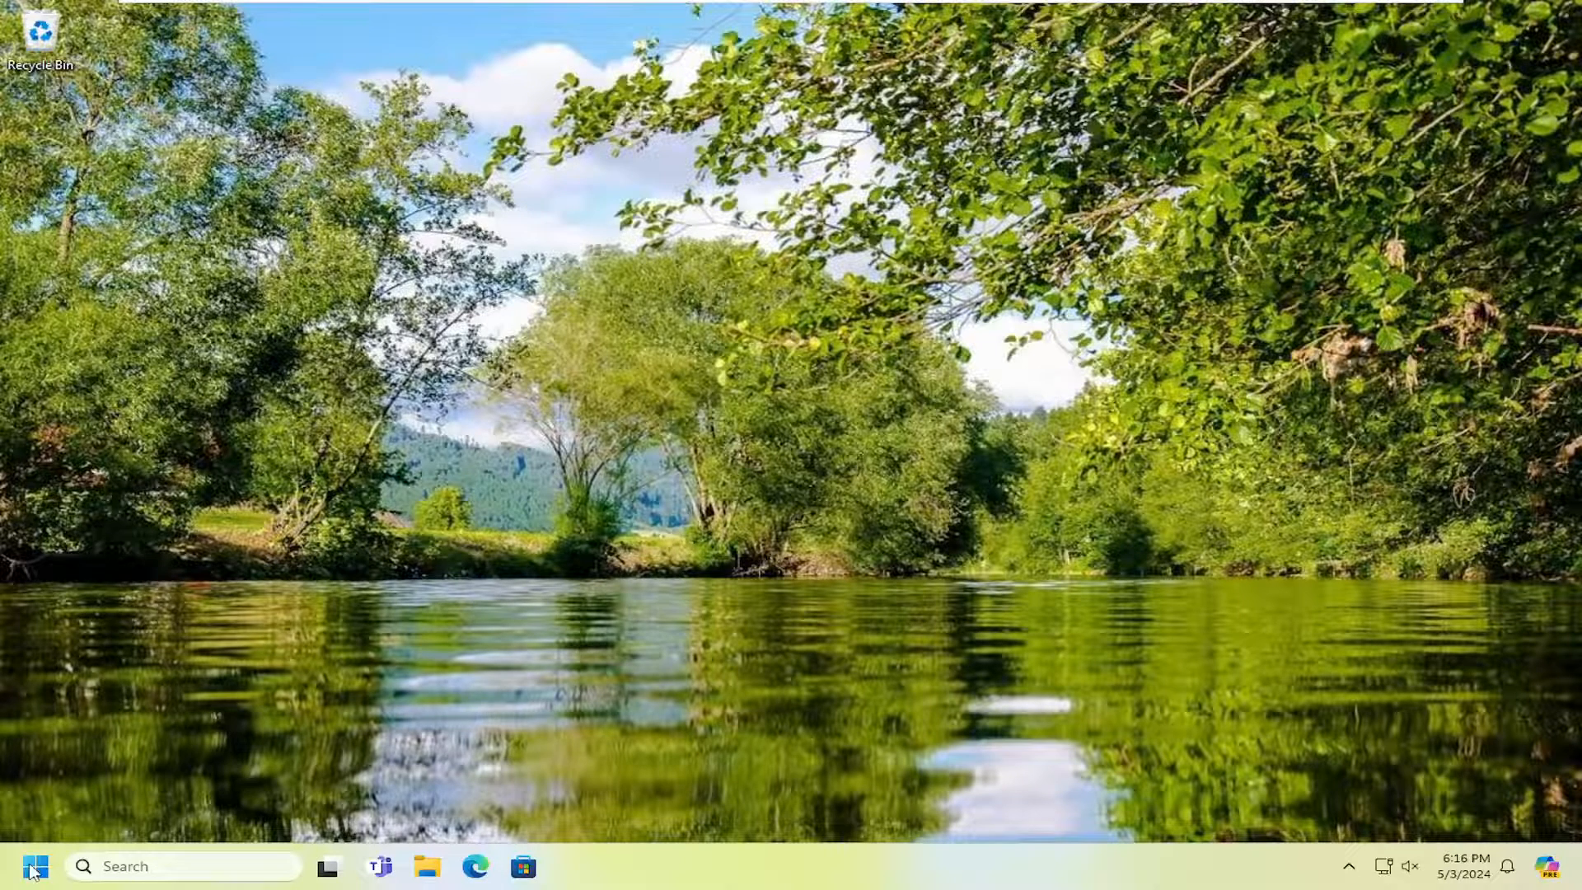
Step: Search Start for 'reged' and run Registry Editor as administrator
{"action": "type", "text": "regedit"}
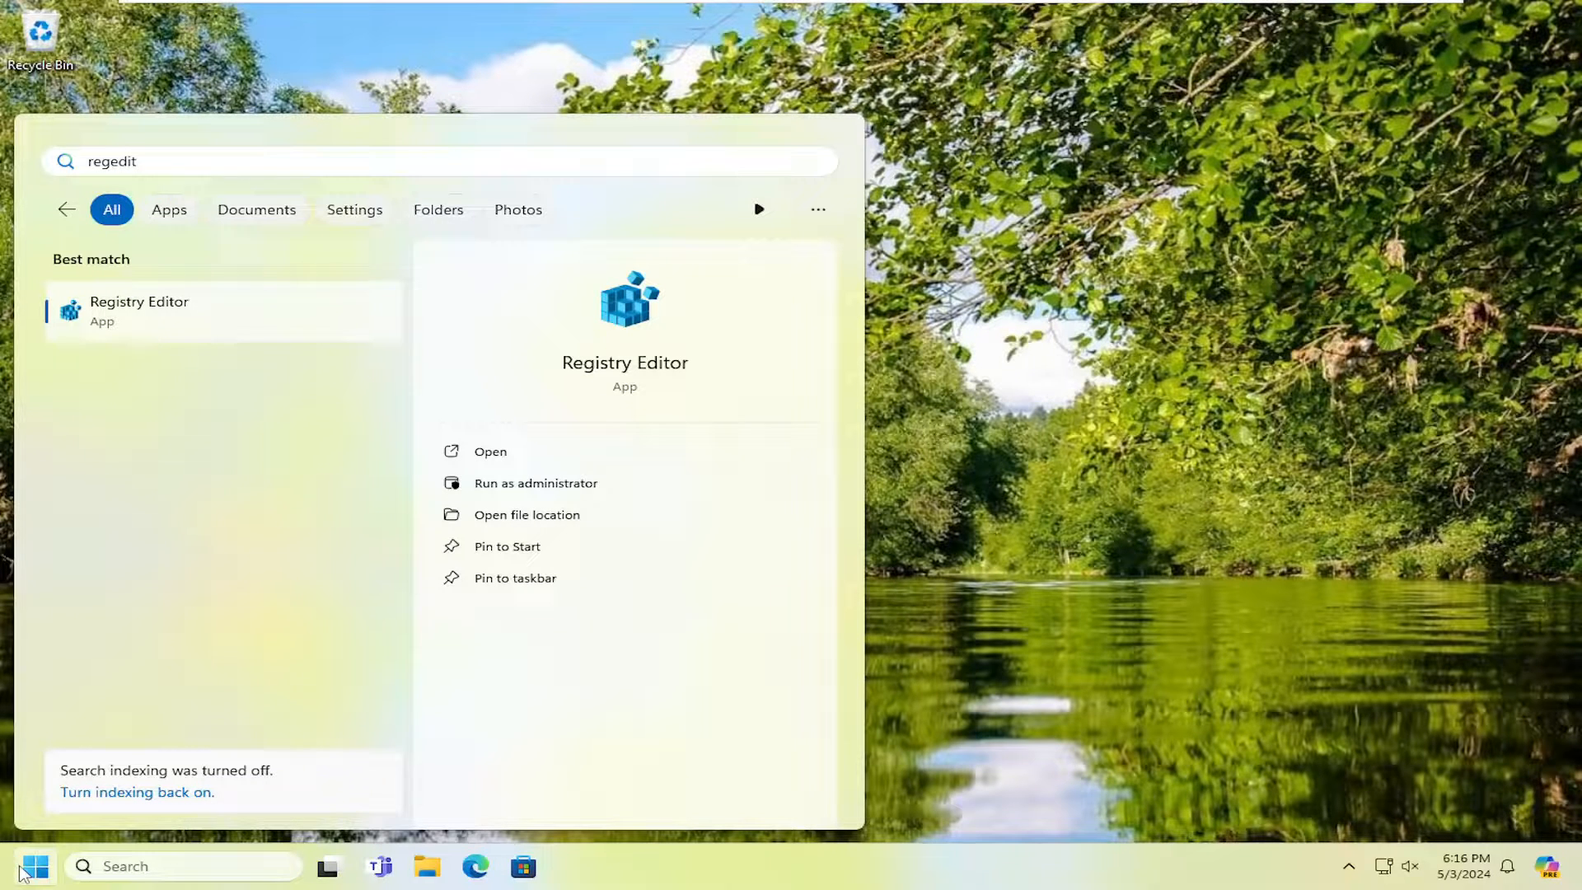
{"action": "mouse_move", "coordinate": [142, 326]}
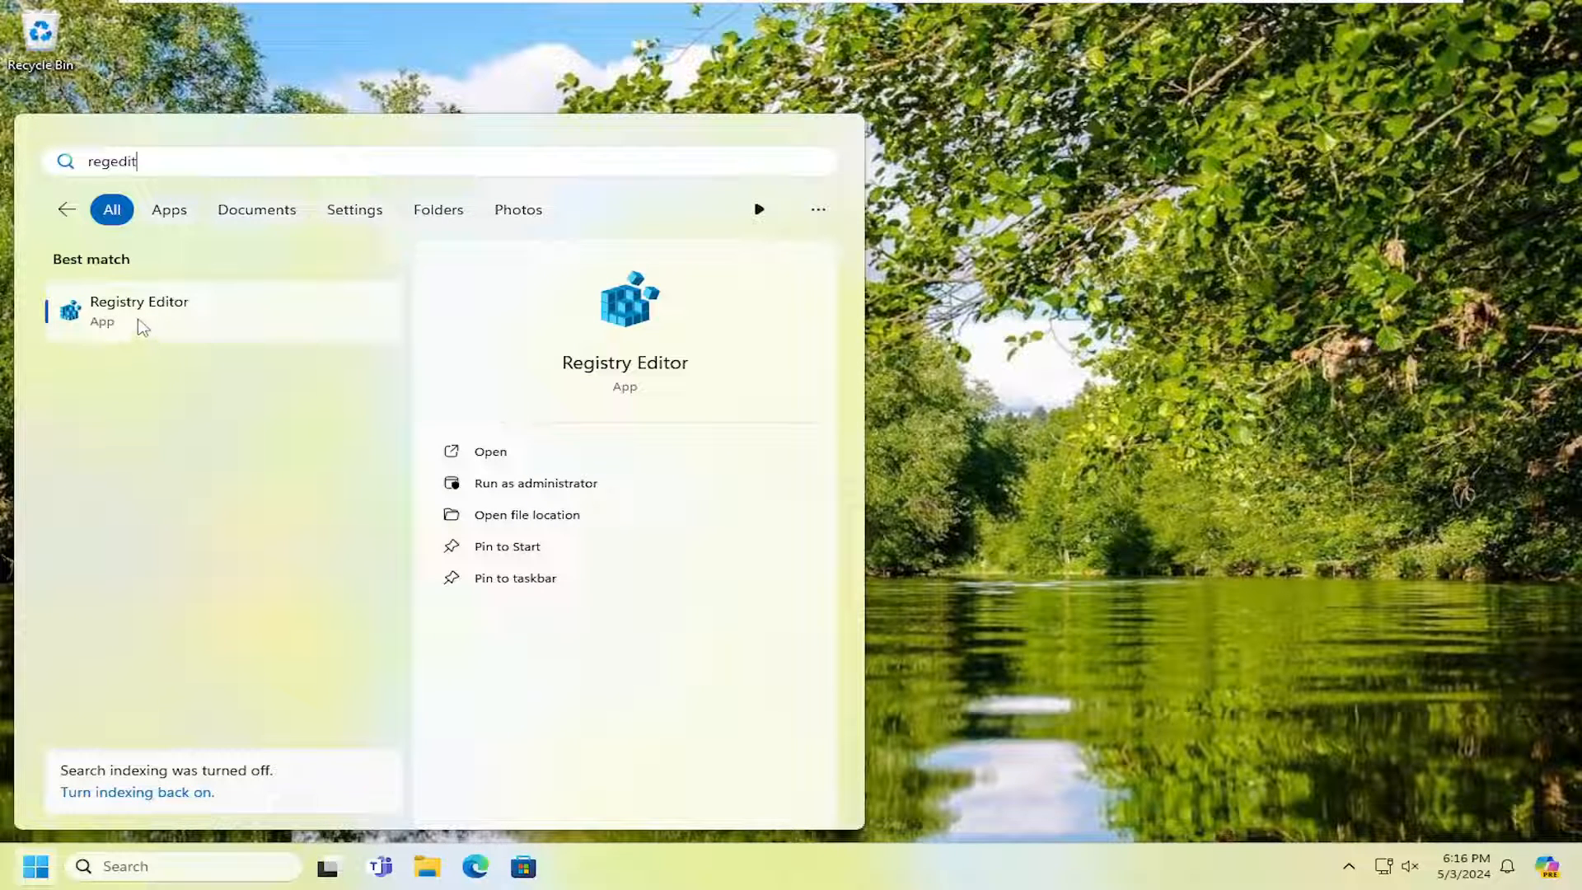
{"action": "right_click", "coordinate": [140, 319]}
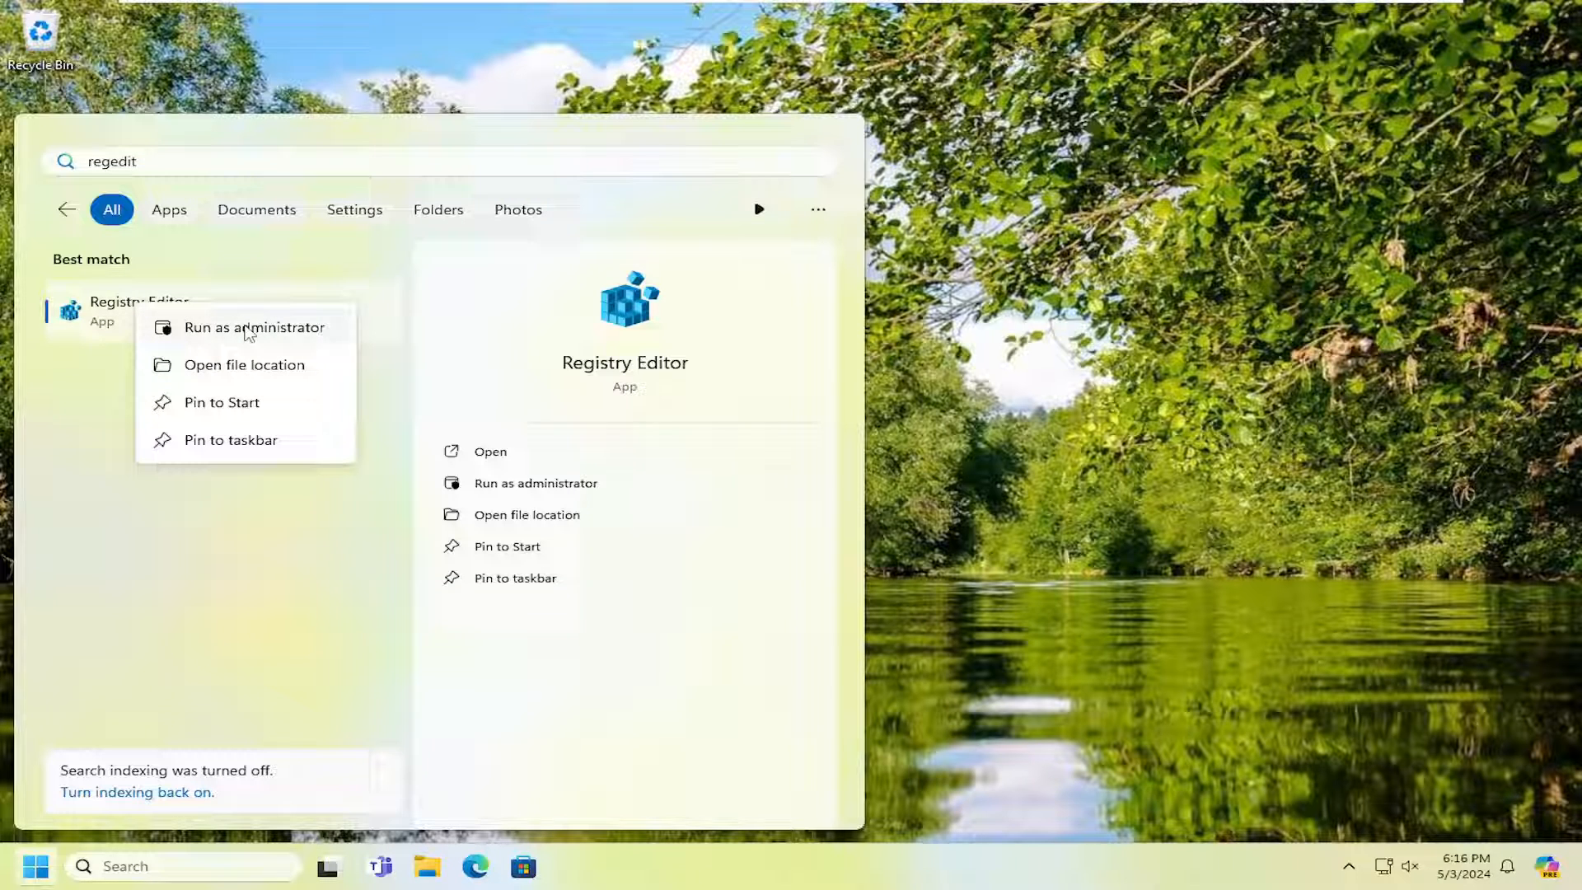
{"action": "left_click", "coordinate": [254, 327]}
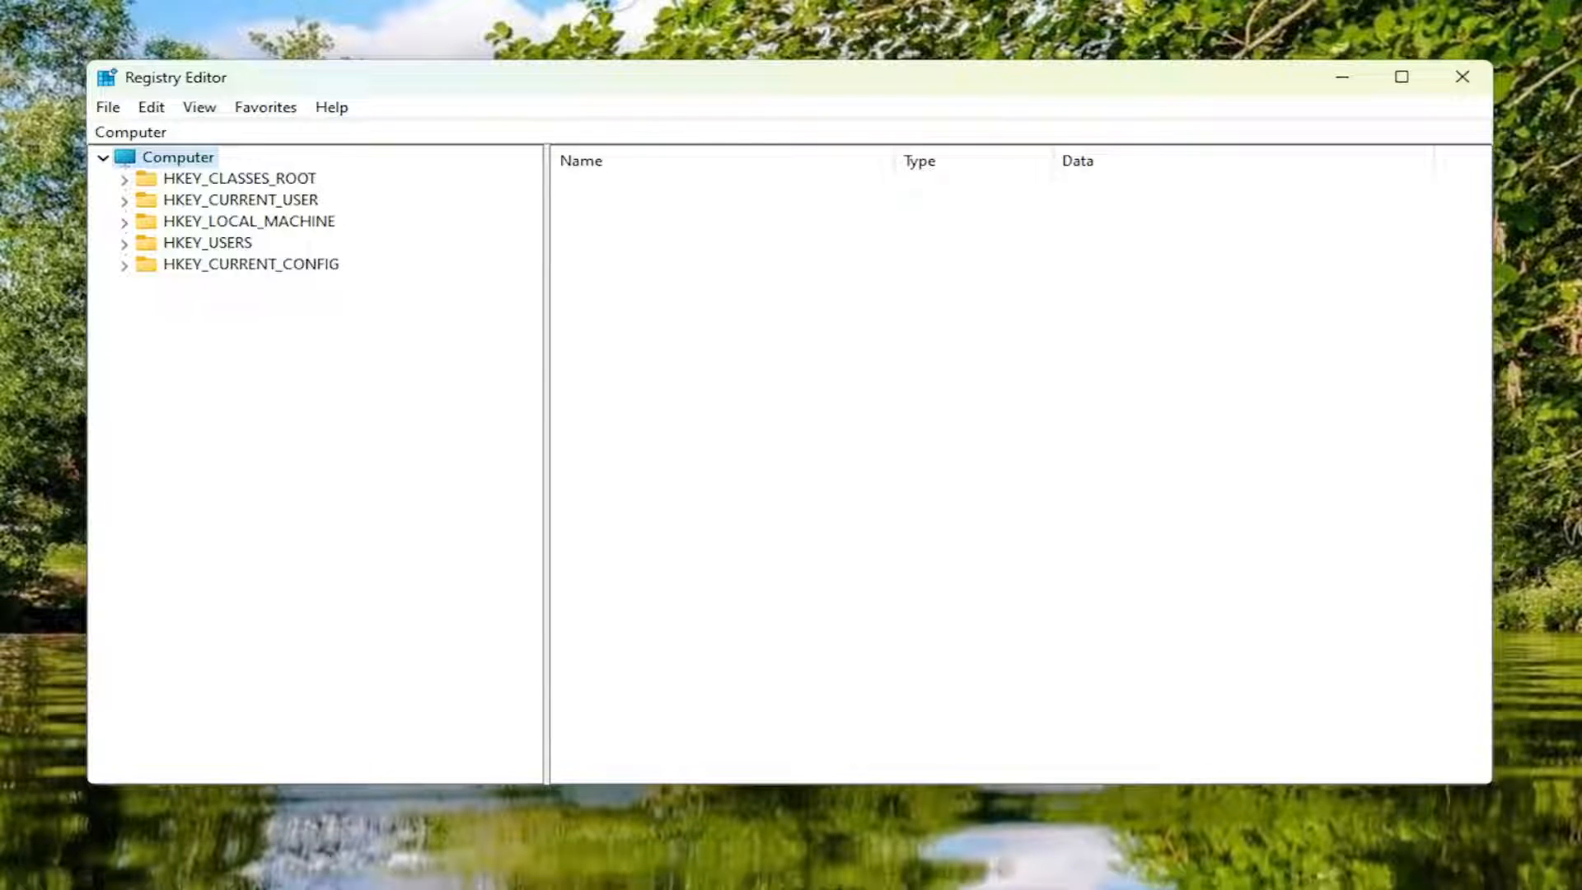
{"action": "mouse_move", "coordinate": [586, 211]}
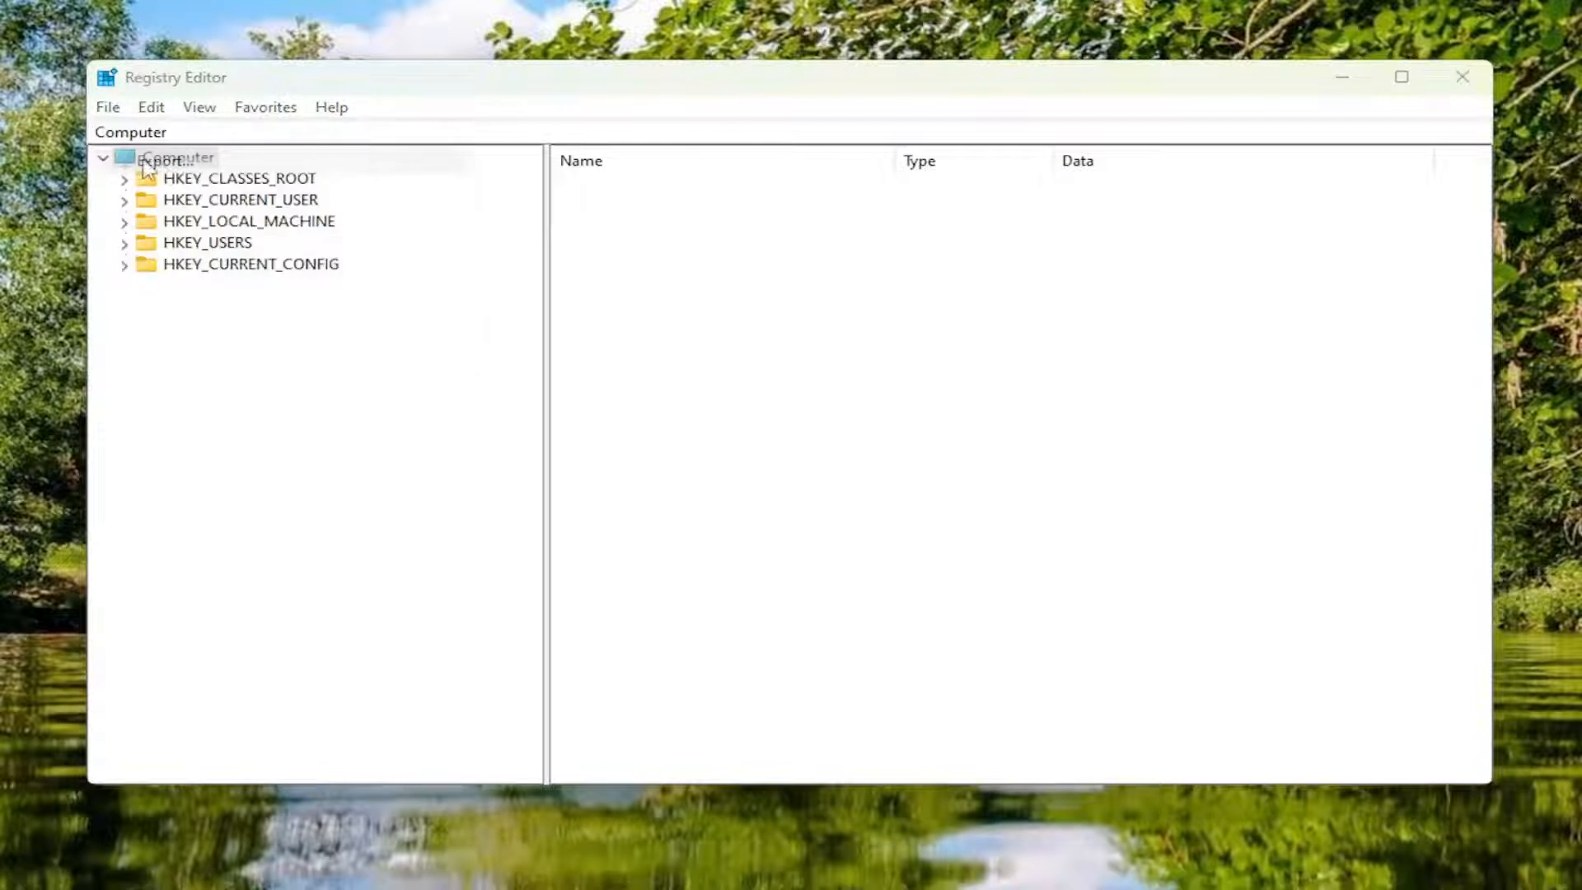
{"action": "left_click", "coordinate": [161, 159]}
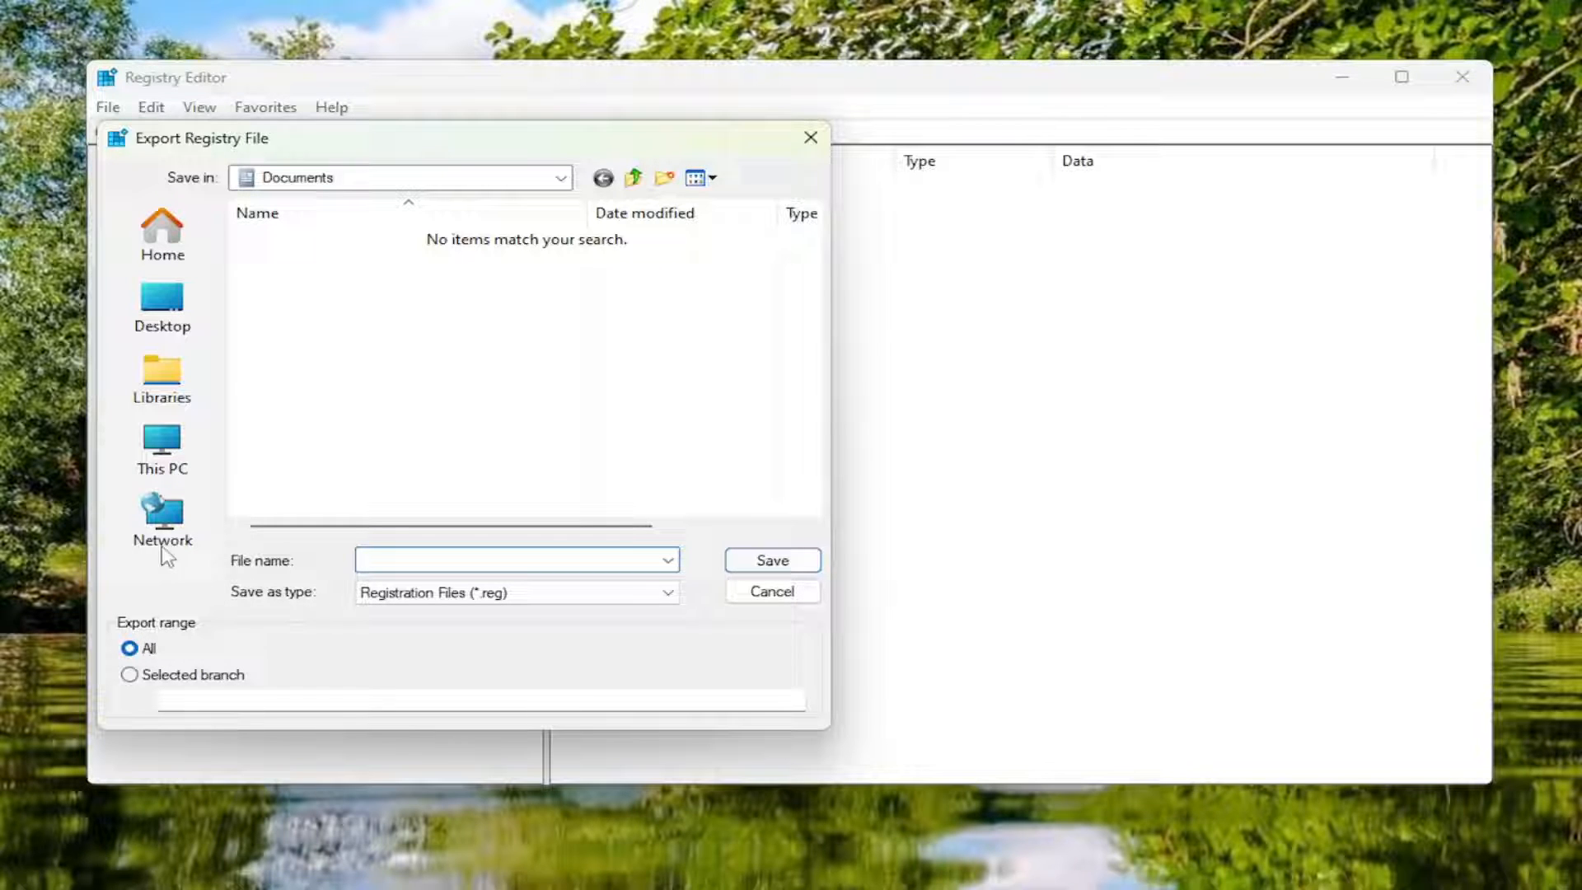
{"action": "mouse_move", "coordinate": [169, 303]}
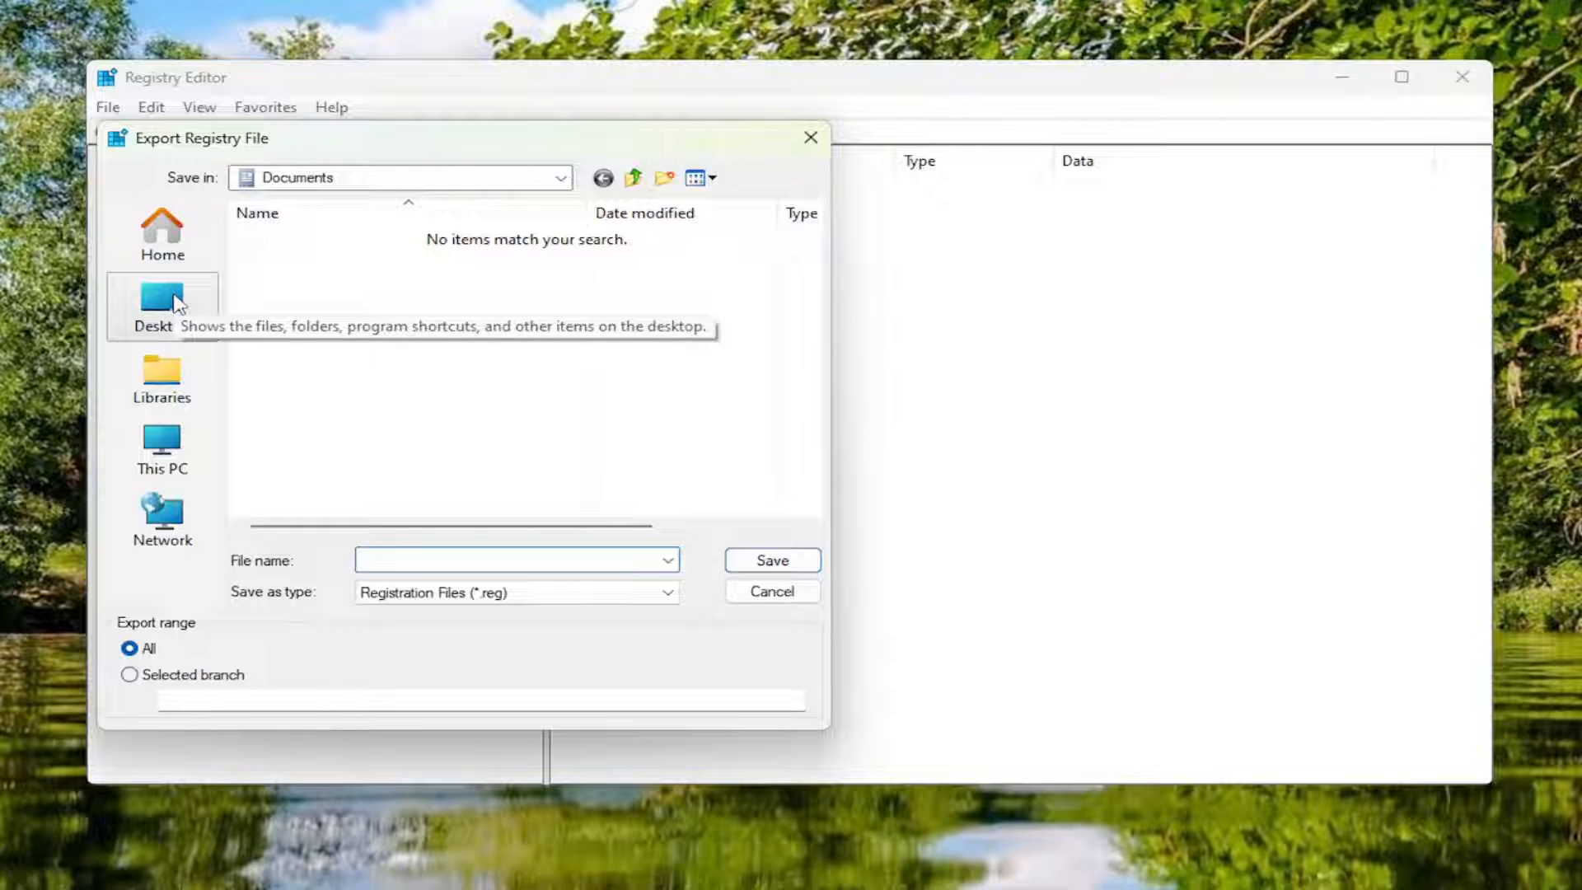
{"action": "left_click", "coordinate": [501, 561]}
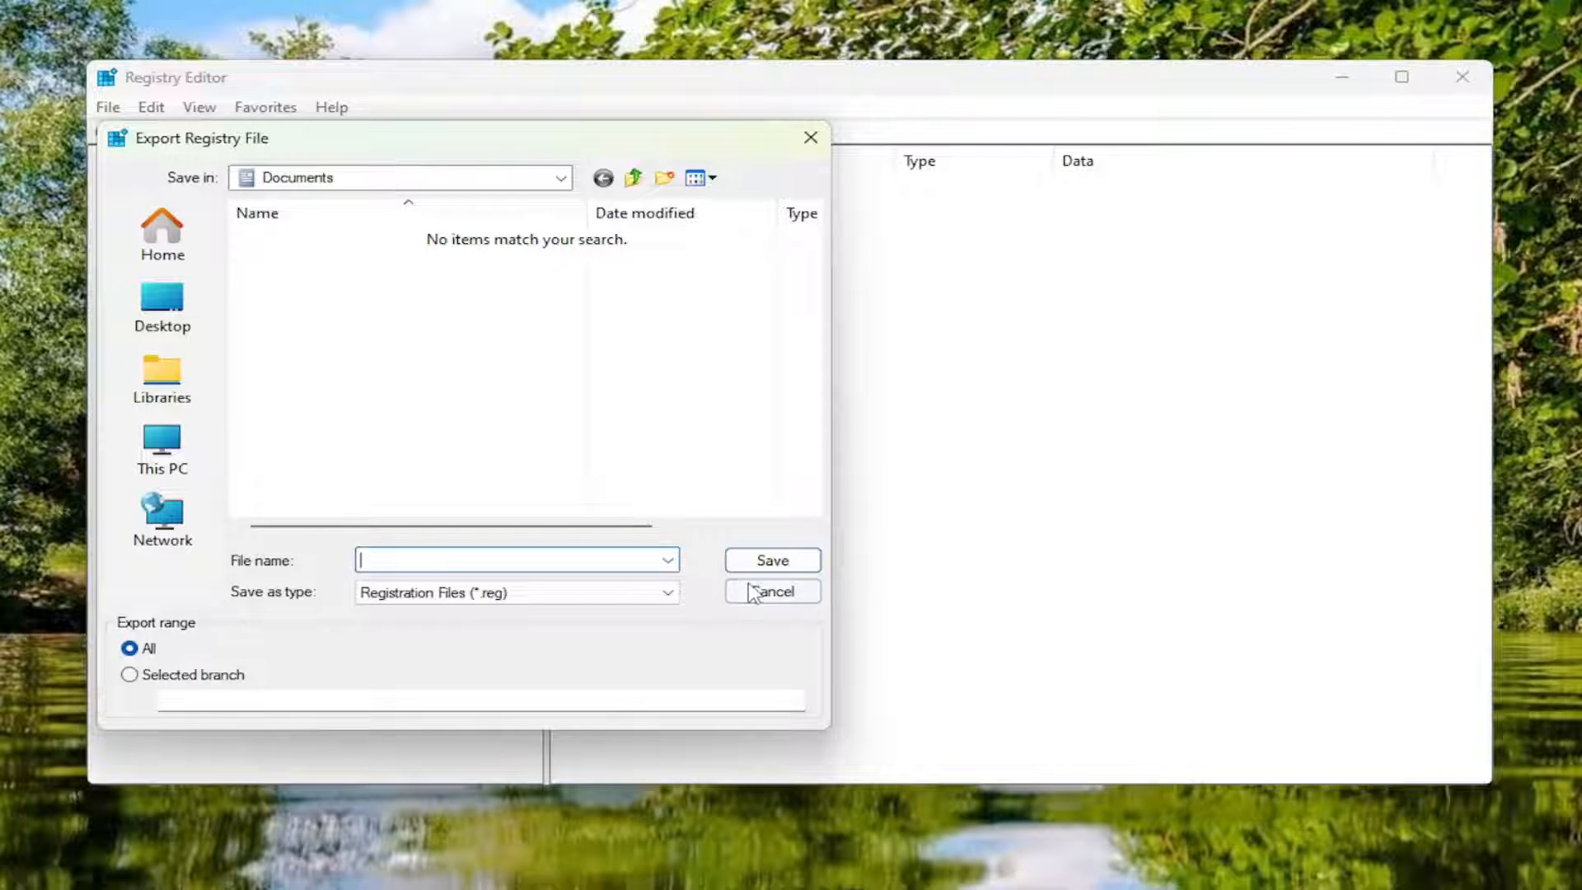
{"action": "left_click", "coordinate": [772, 591]}
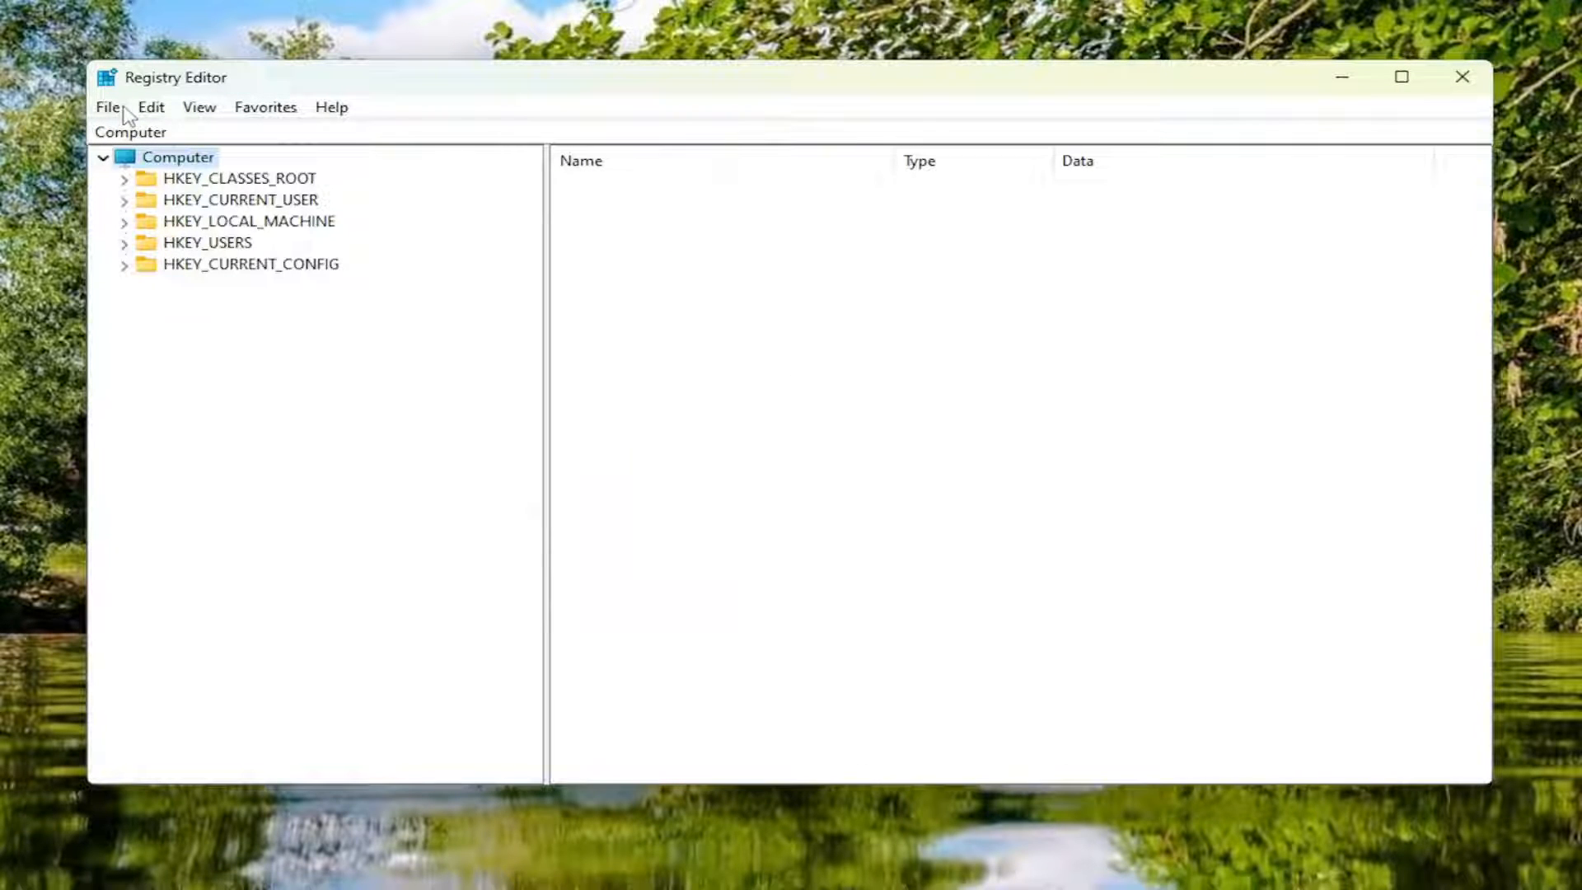
{"action": "left_click", "coordinate": [108, 107]}
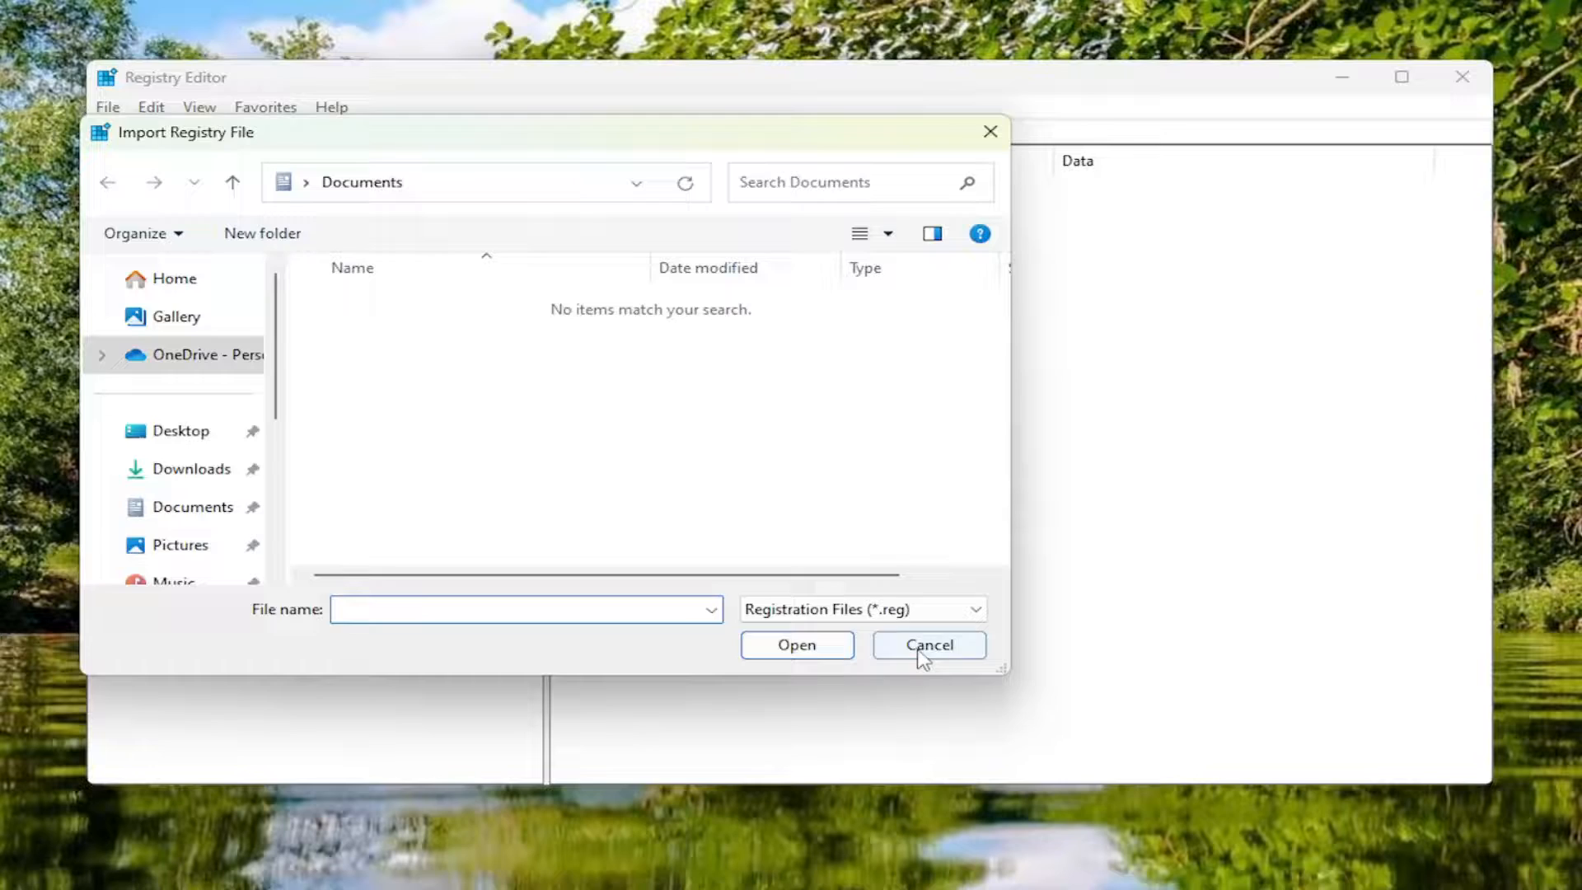
{"action": "left_click", "coordinate": [929, 644]}
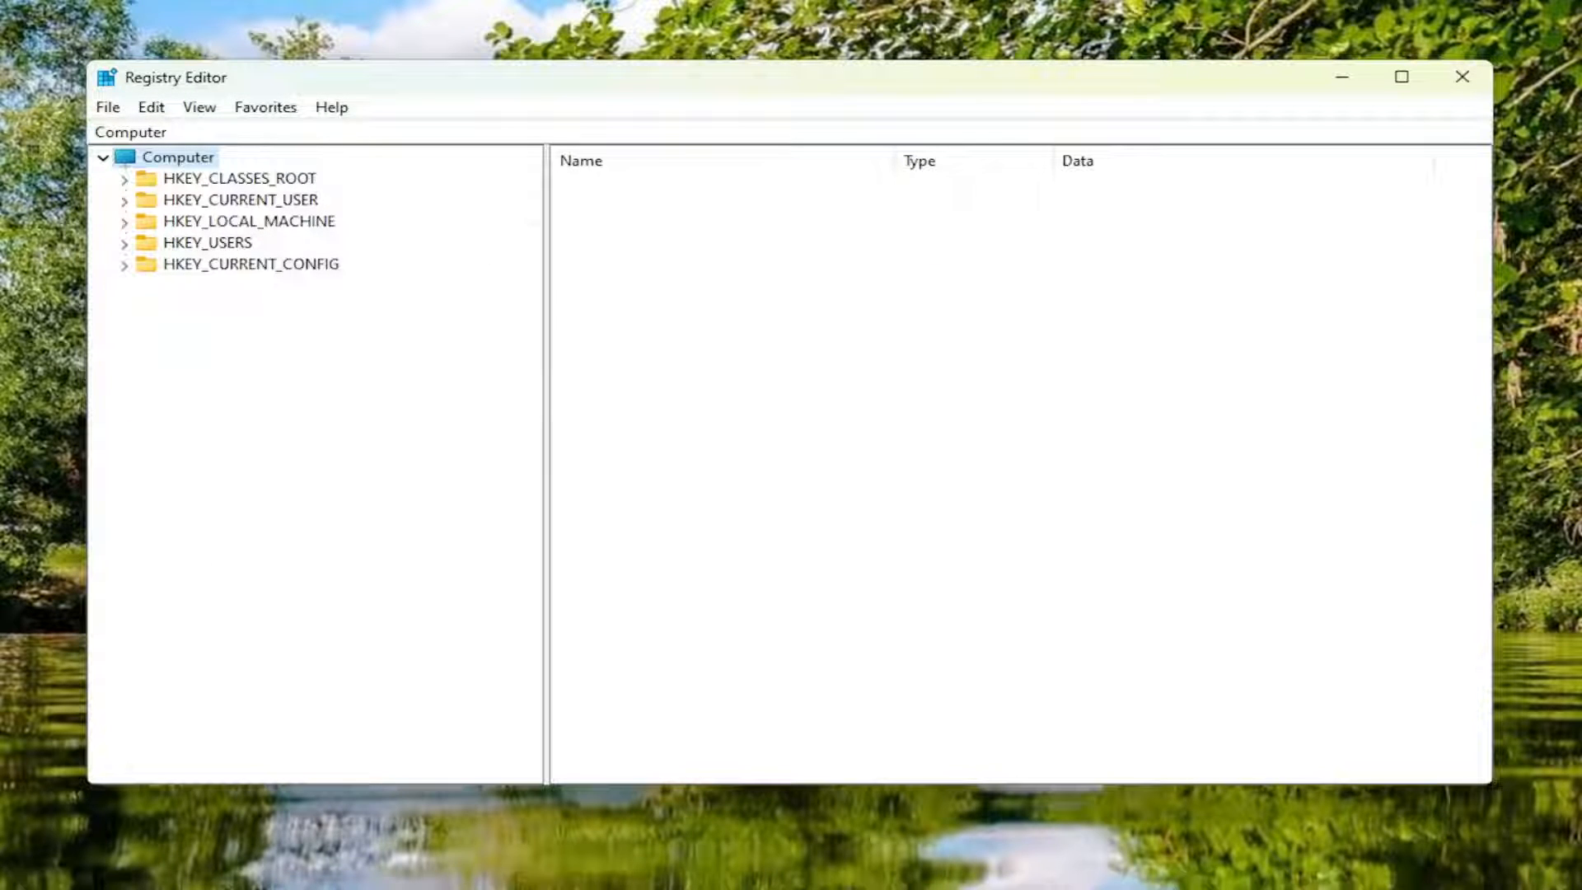
{"action": "mouse_move", "coordinate": [339, 328]}
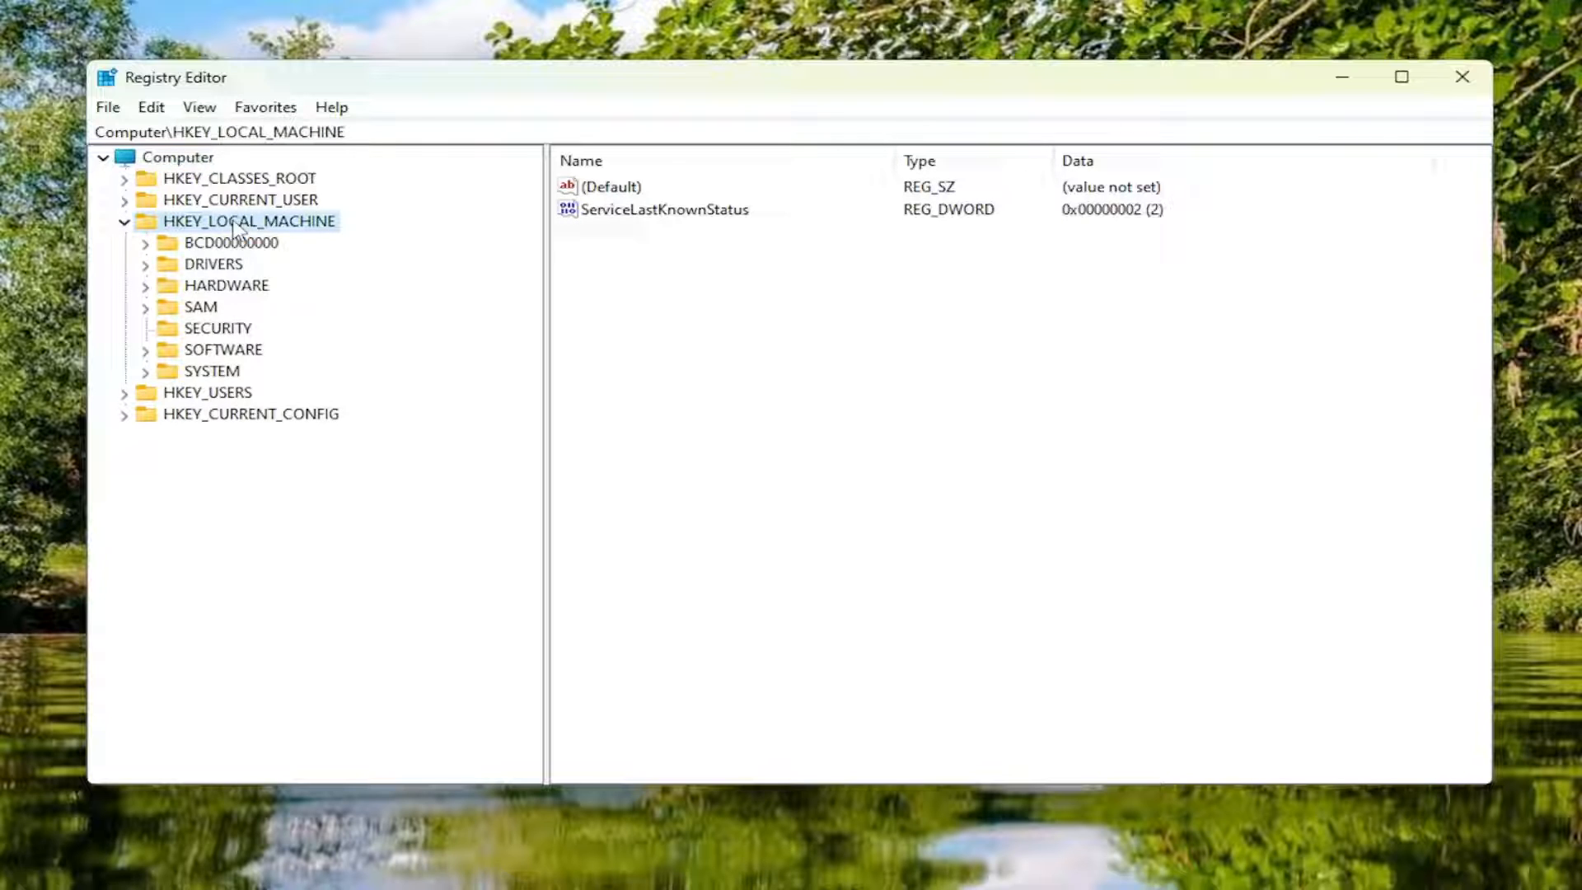
Step: Navigate HKEY_LOCAL_MACHINE\SYSTEM\CurrentControlSet\Control and select the Lsa key
{"action": "left_click", "coordinate": [213, 371]}
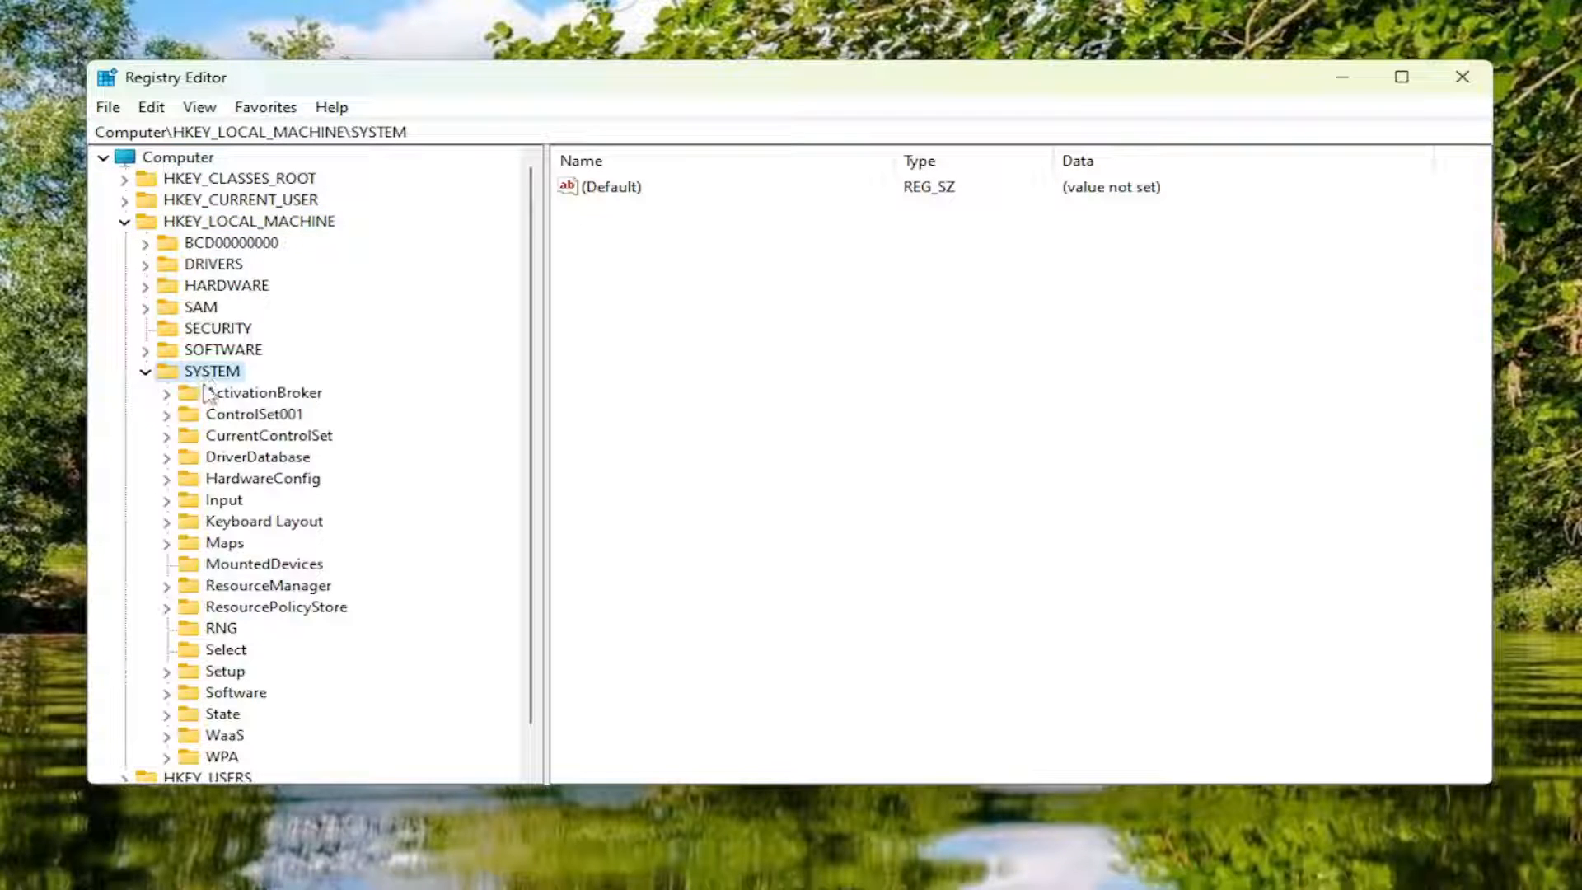
{"action": "mouse_move", "coordinate": [264, 435]}
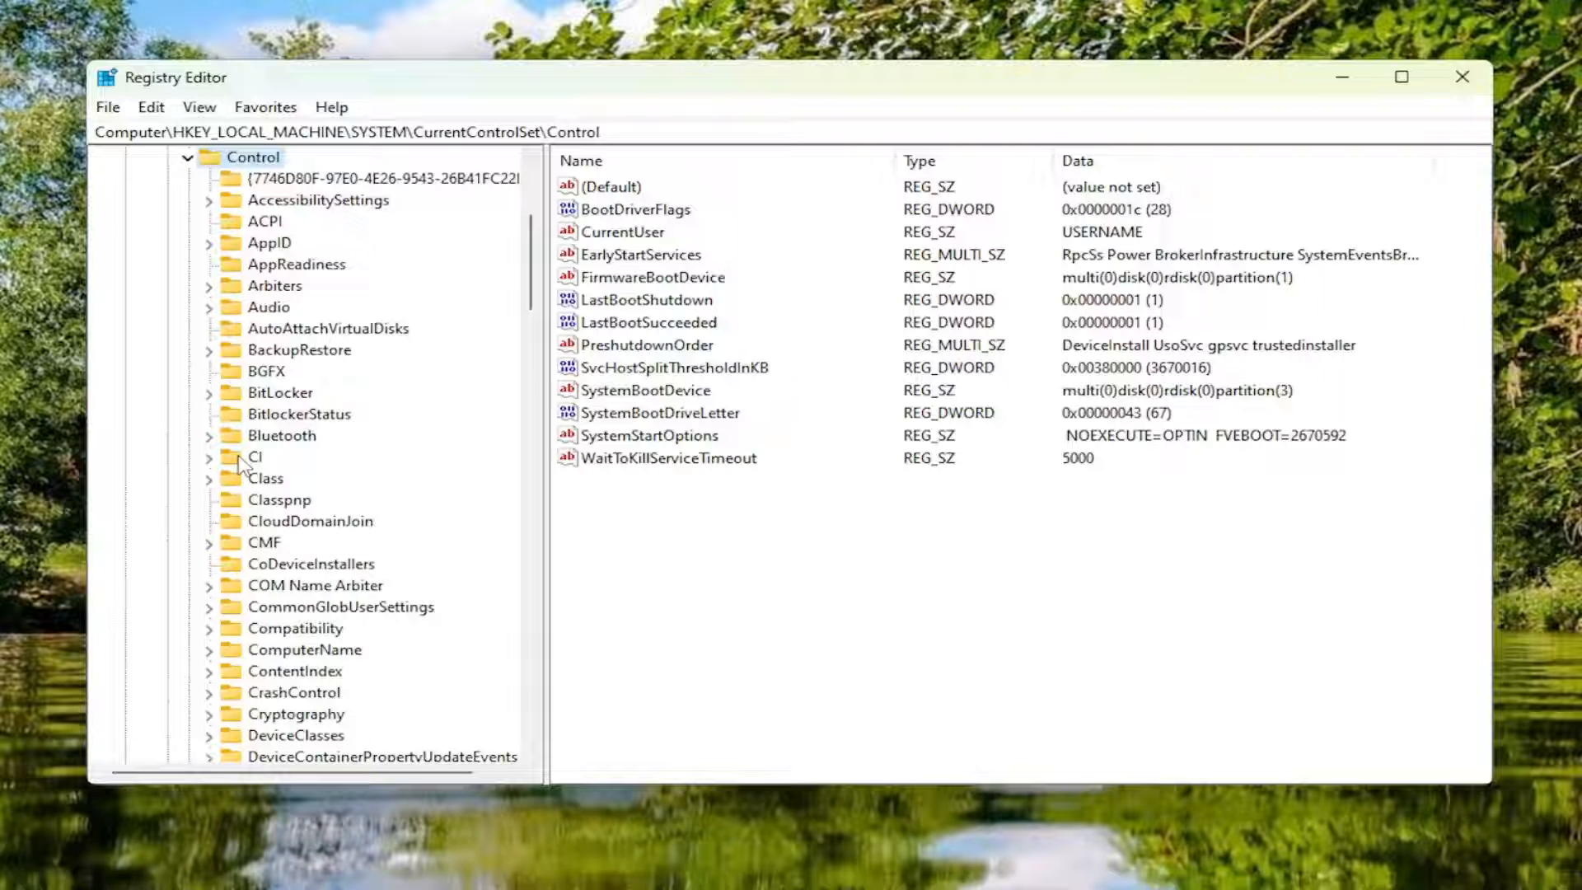
{"action": "scroll", "scroll_direction": "down", "scroll_amount": 3}
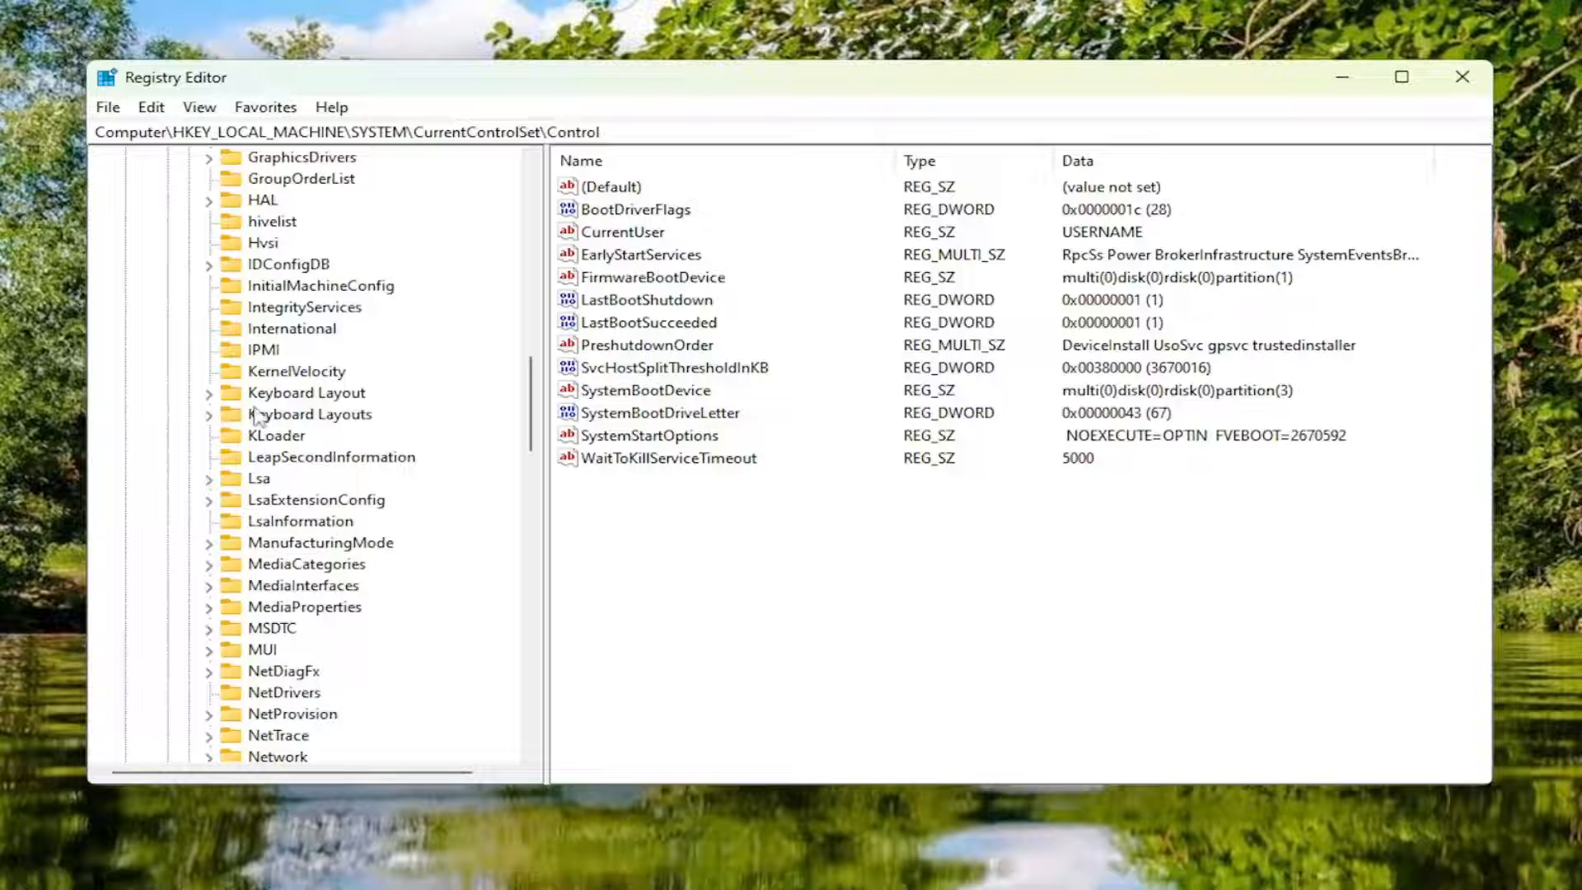
{"action": "left_click", "coordinate": [259, 479]}
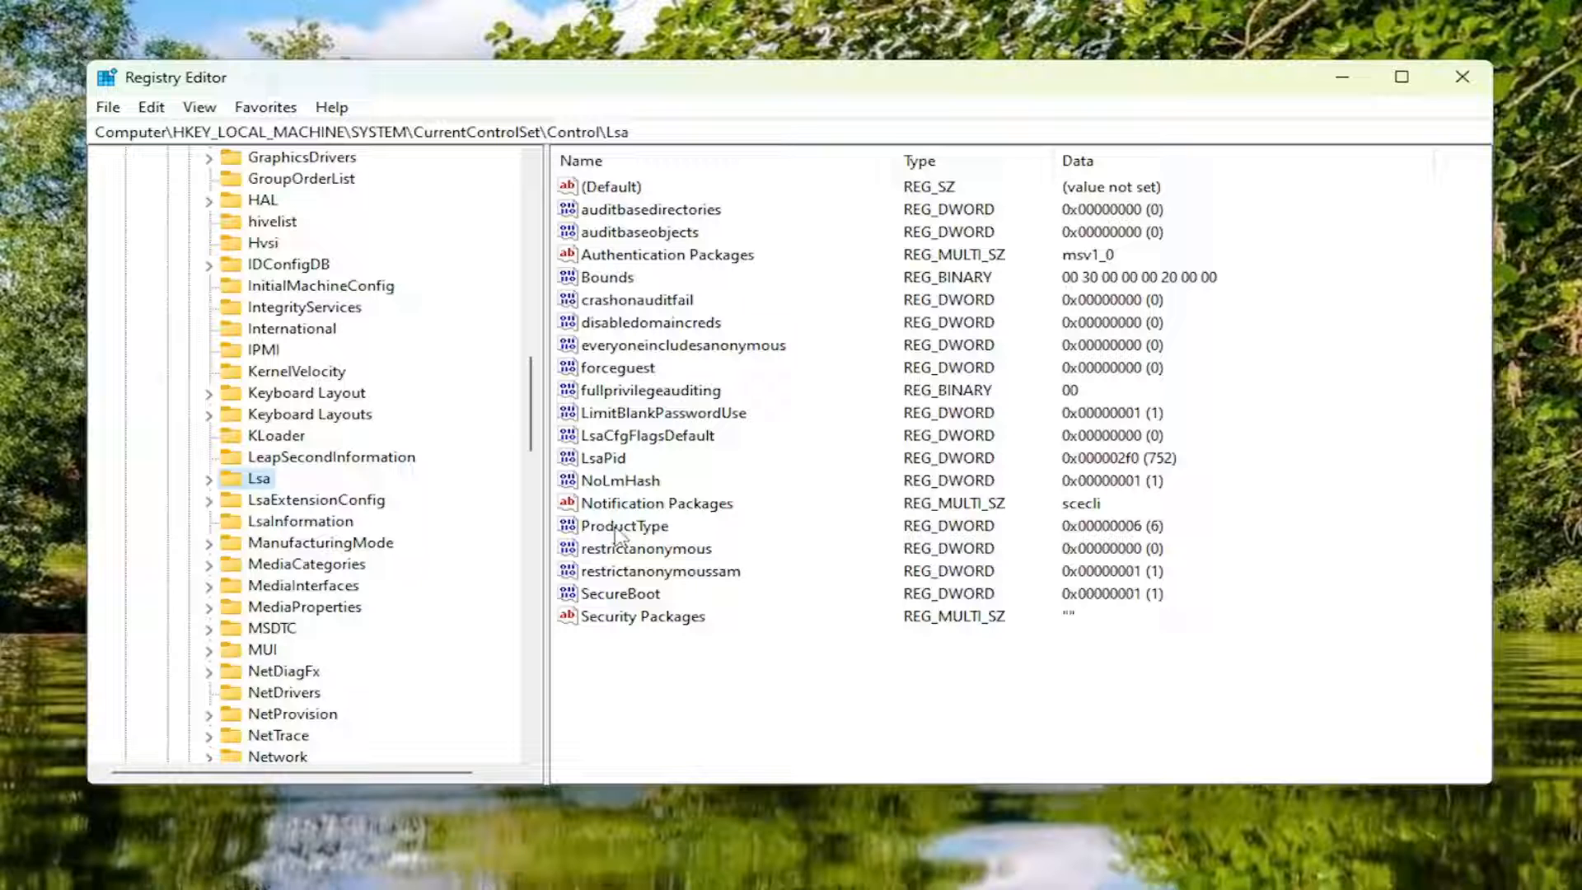
{"action": "mouse_move", "coordinate": [627, 341]}
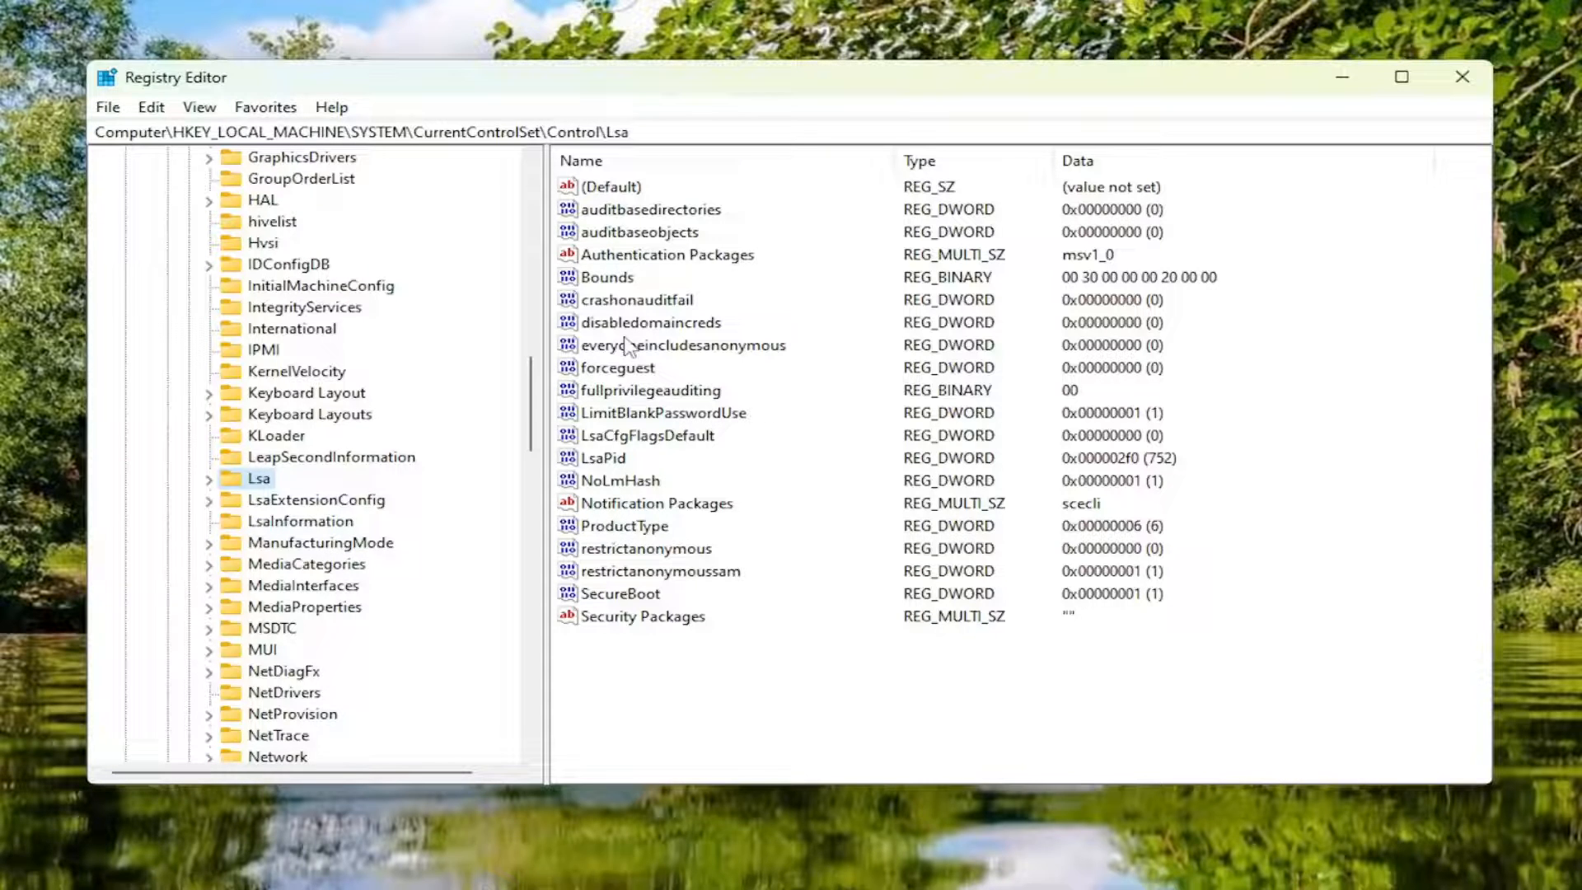
{"action": "mouse_move", "coordinate": [693, 593]}
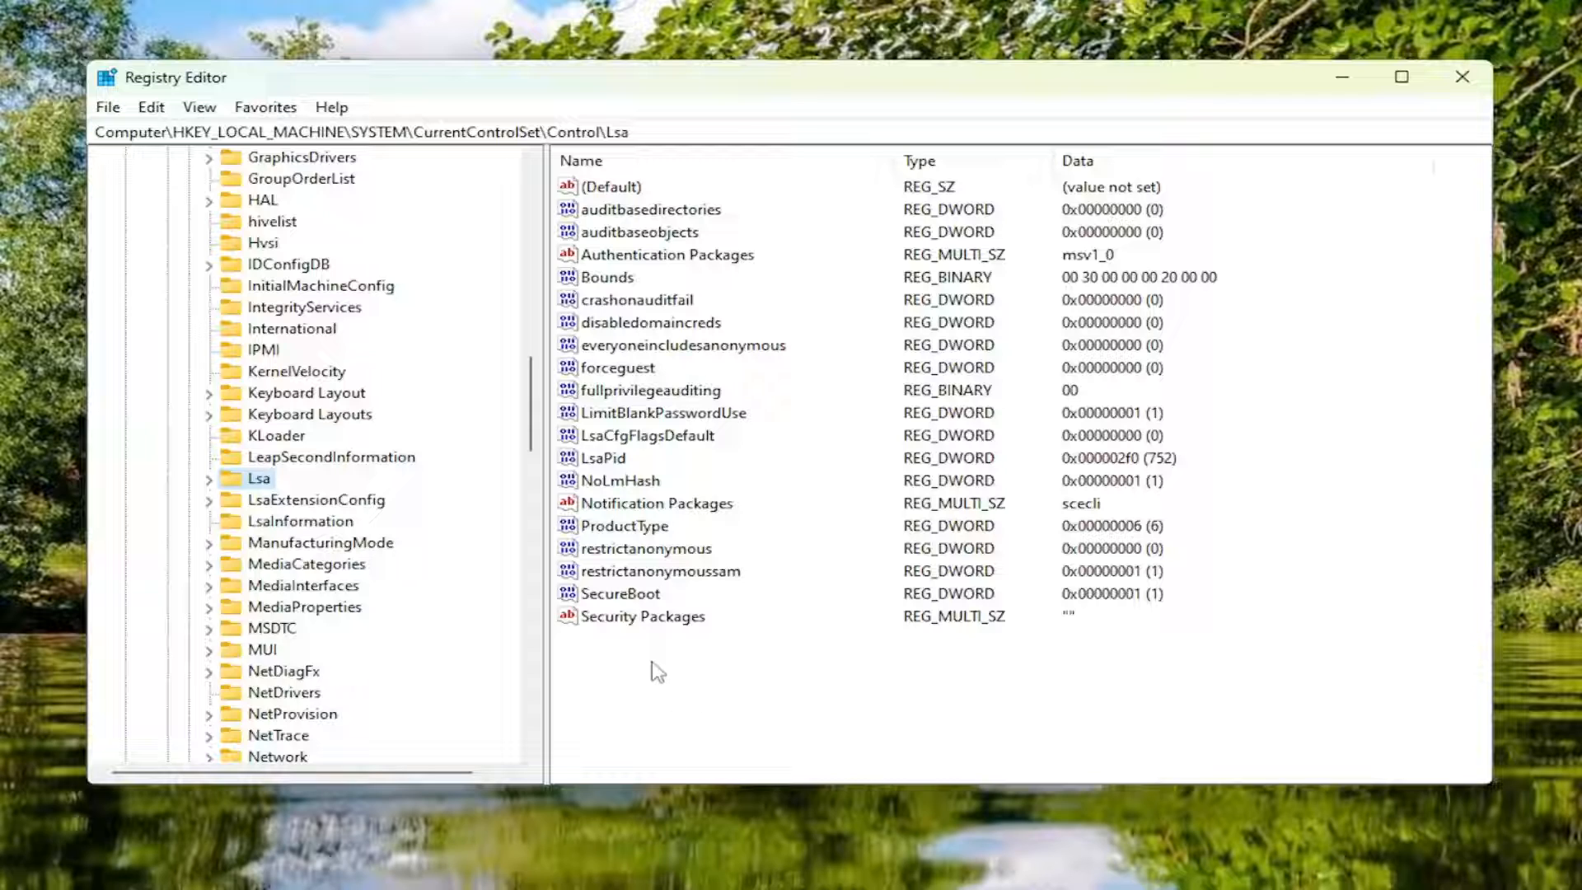
Step: Create a DWORD (32-bit) value RunAsPPL in Lsa and set its data to 1
{"action": "right_click", "coordinate": [656, 671]}
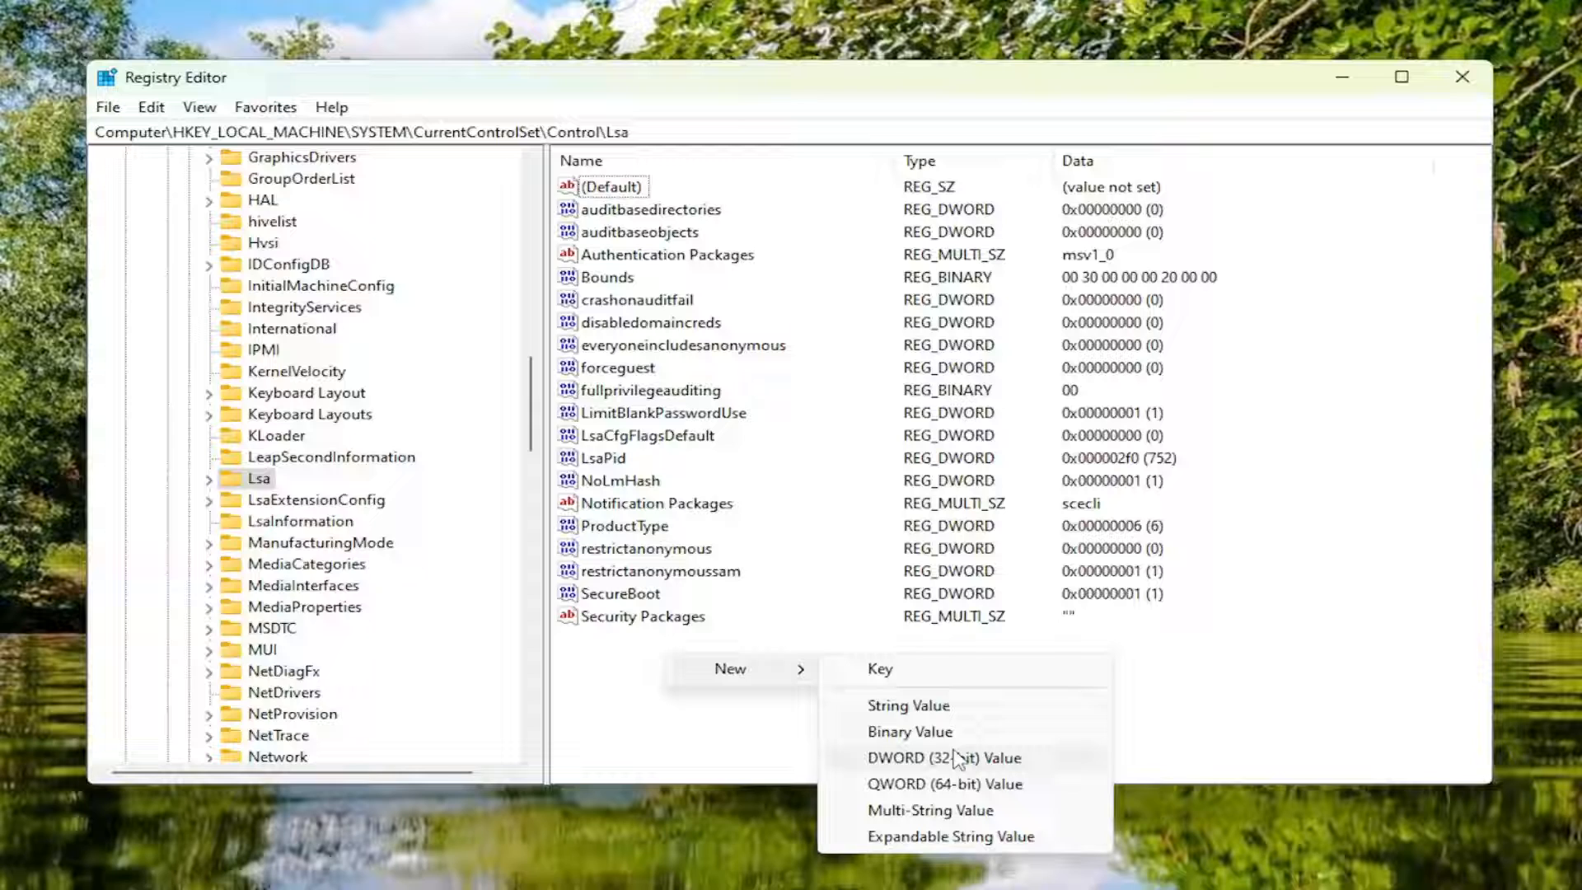
{"action": "left_click", "coordinate": [951, 759]}
{"action": "type", "text": "RunAsPPL"}
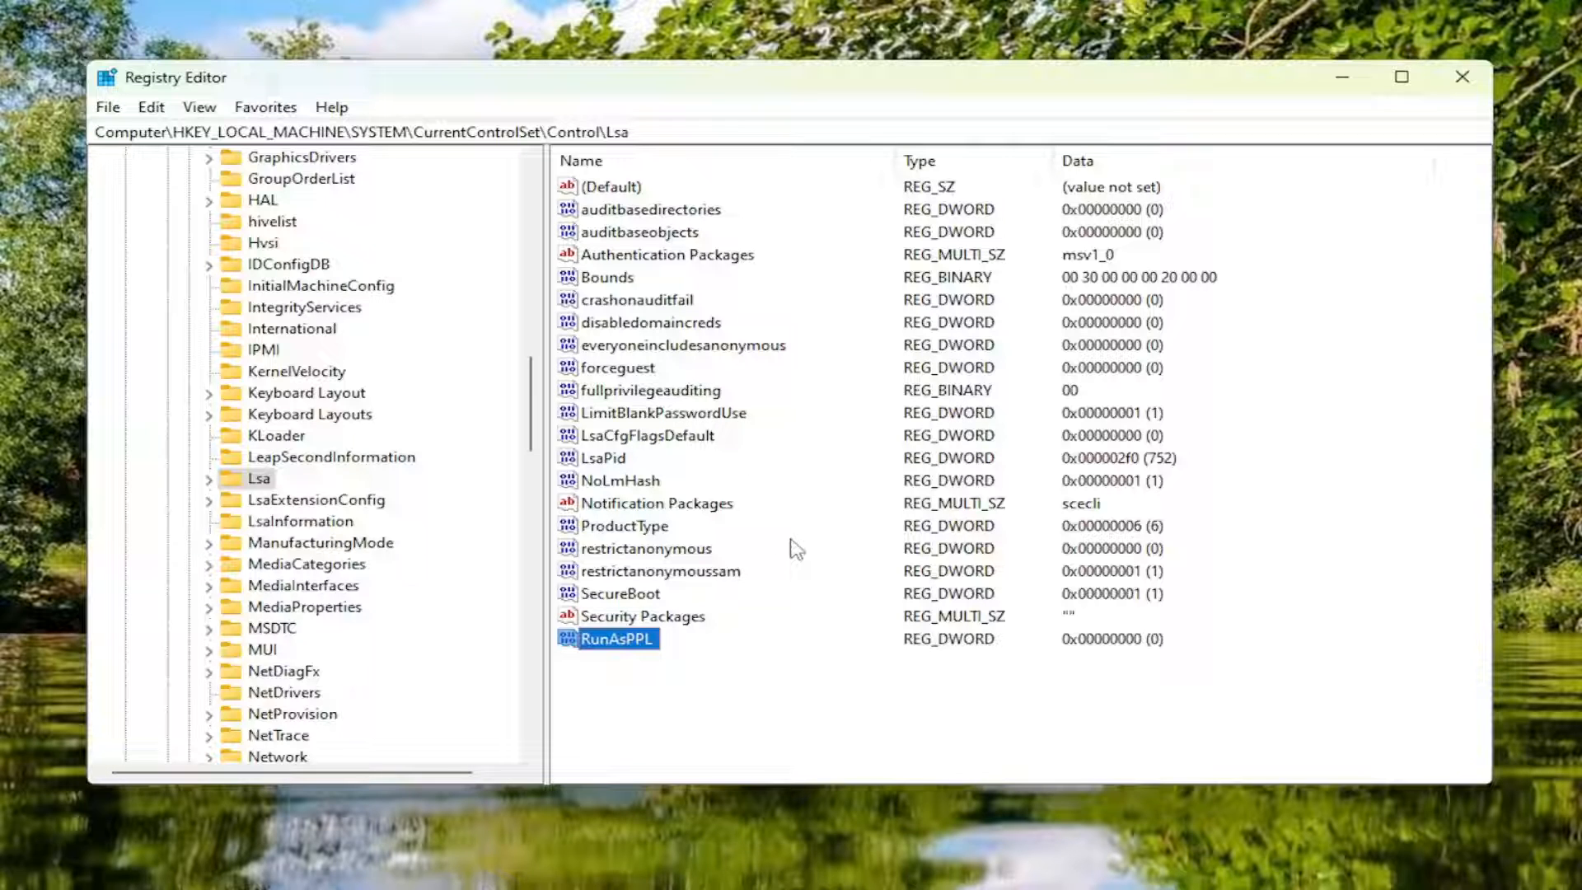
{"action": "double_click", "coordinate": [618, 638]}
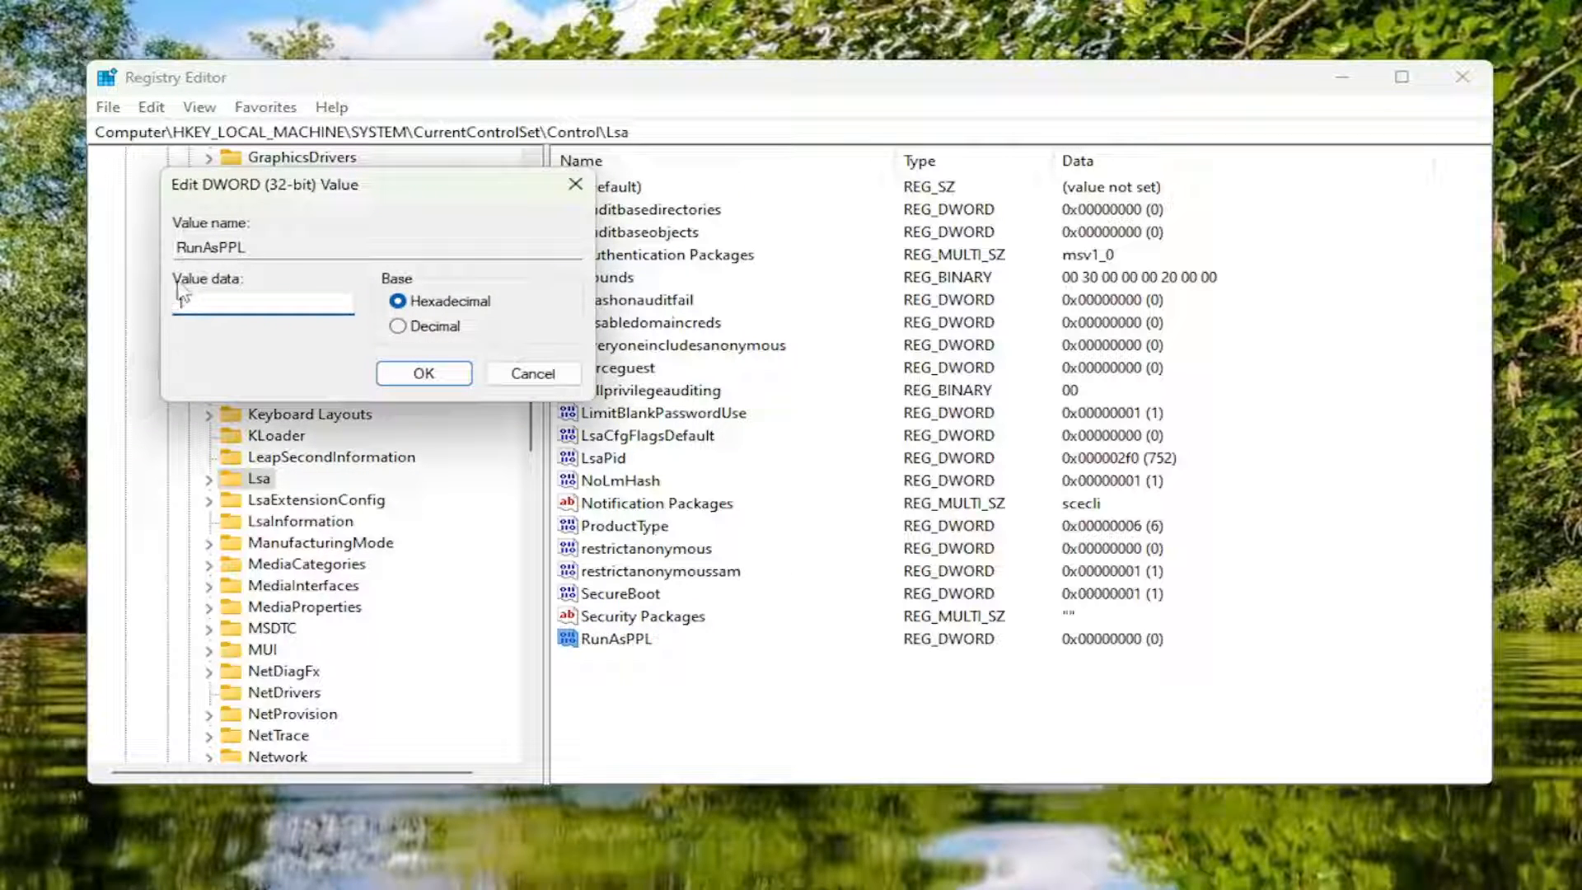
{"action": "type", "text": "1"}
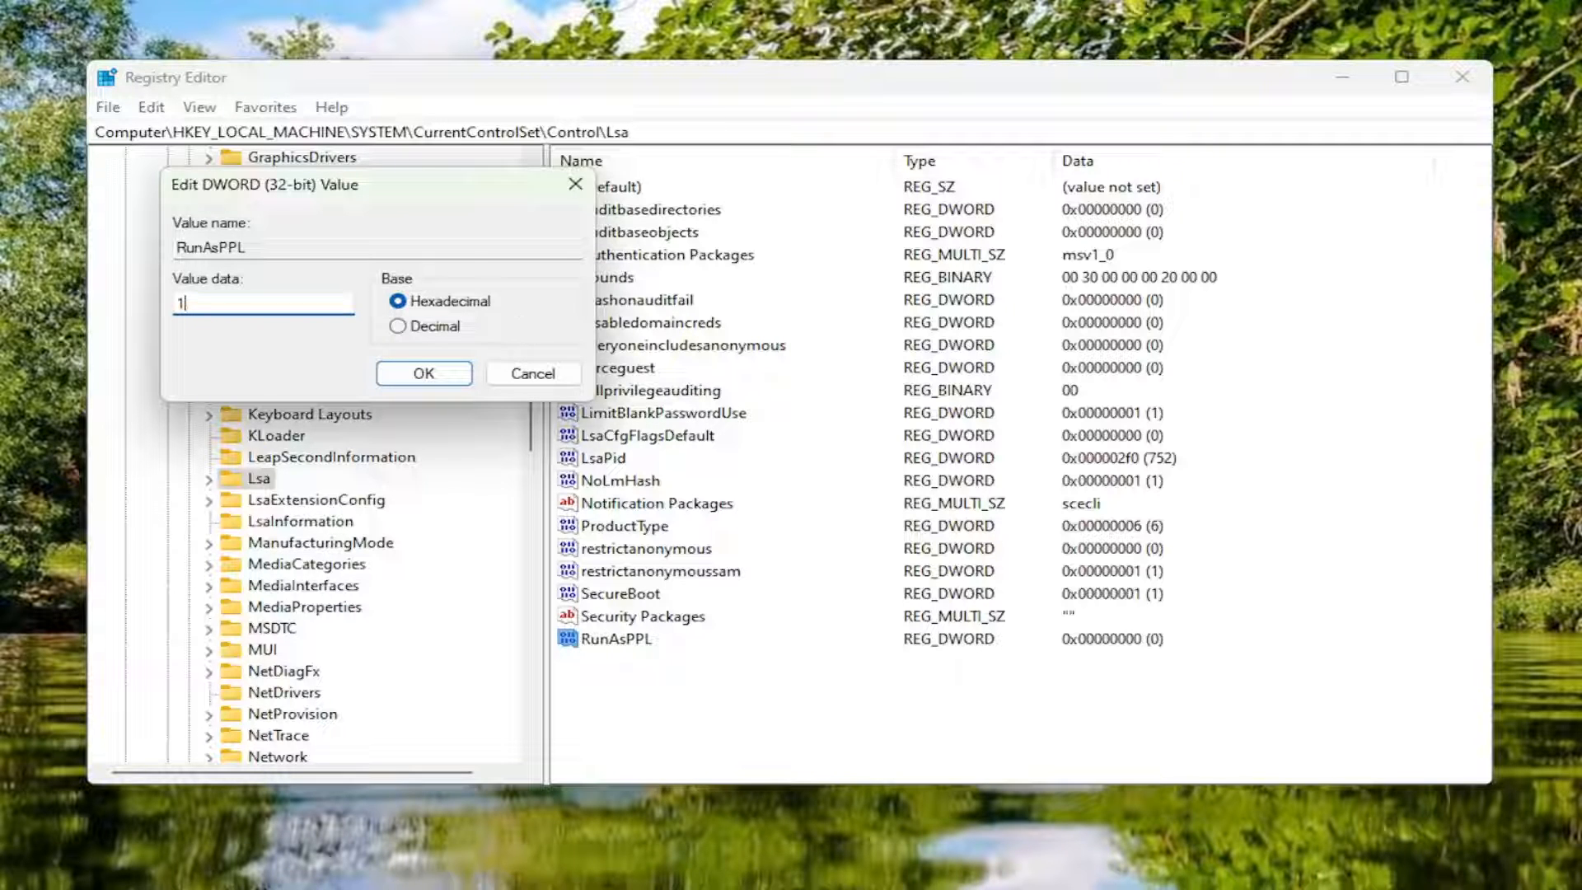
{"action": "left_click", "coordinate": [423, 374]}
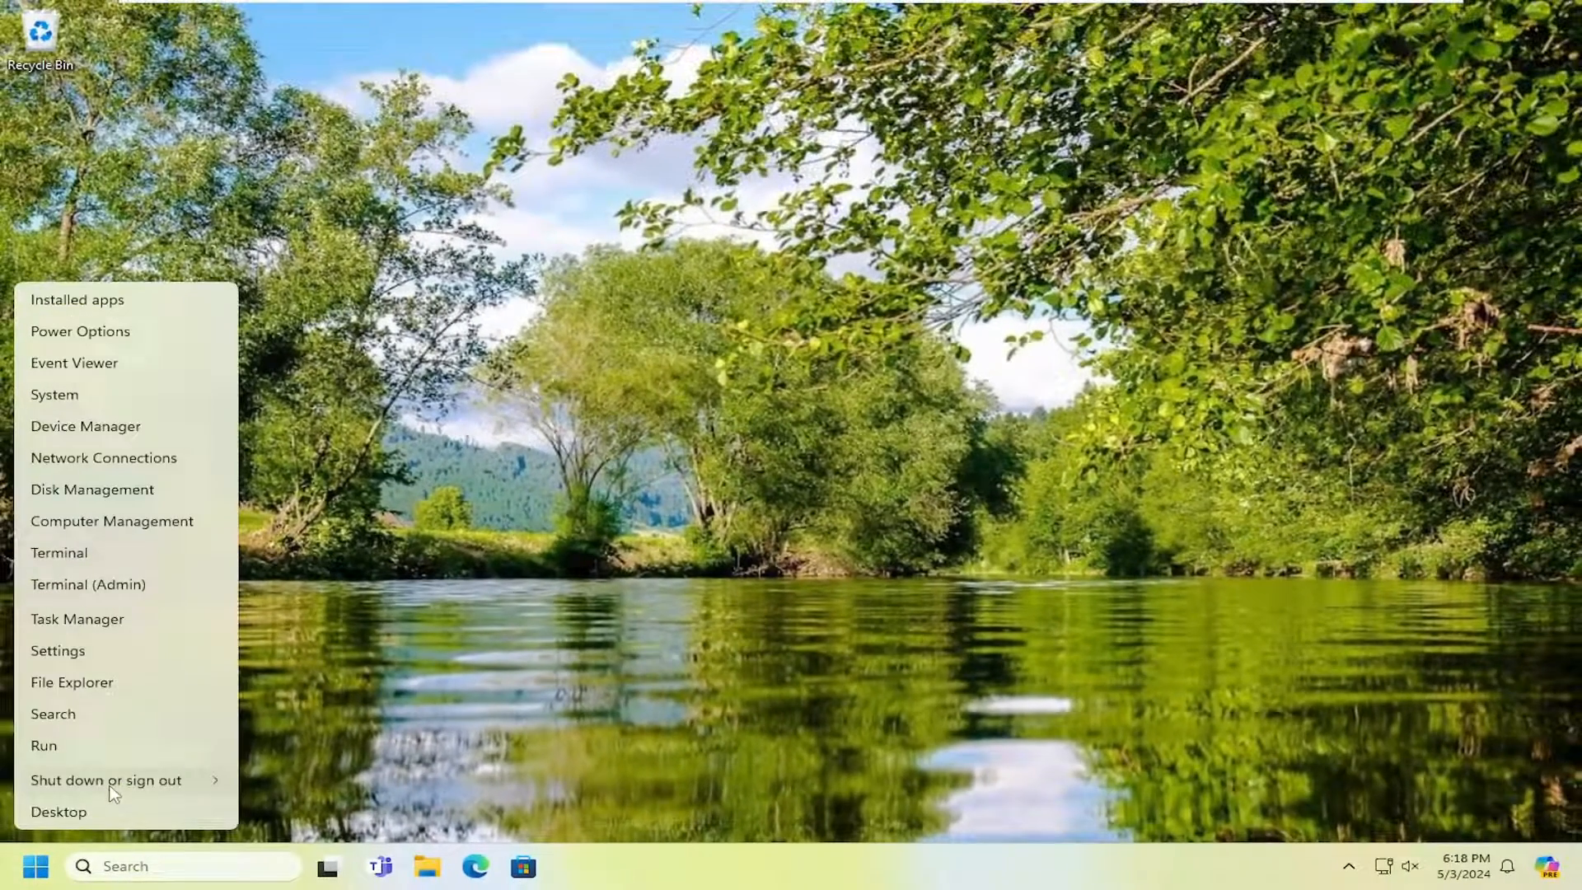
Step: Restart Windows via Shut down or sign out > Restart
{"action": "left_click", "coordinate": [106, 780]}
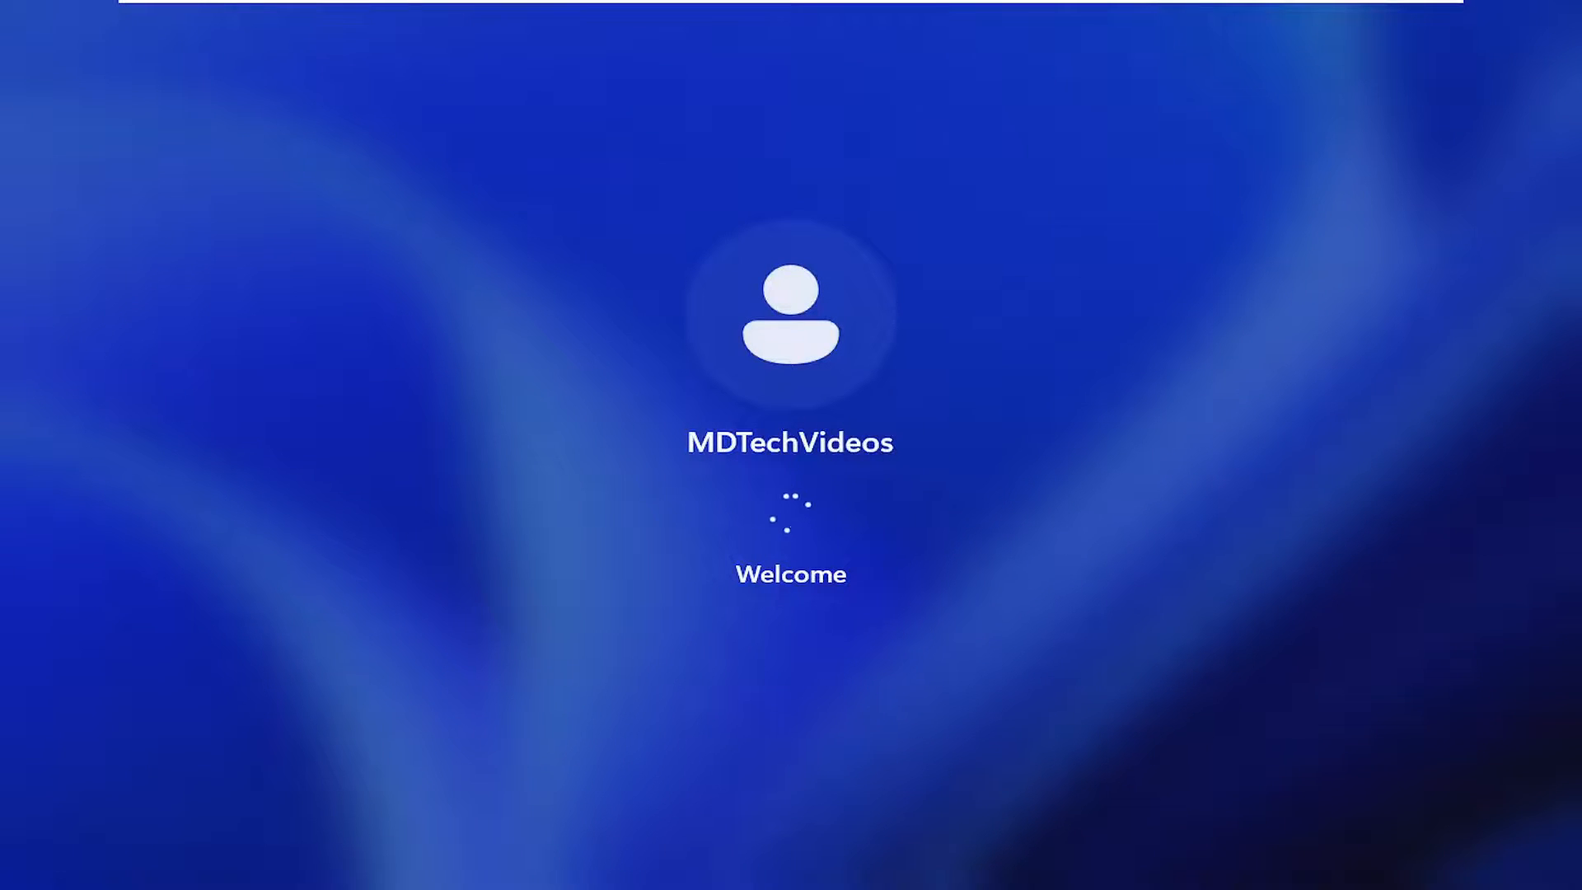